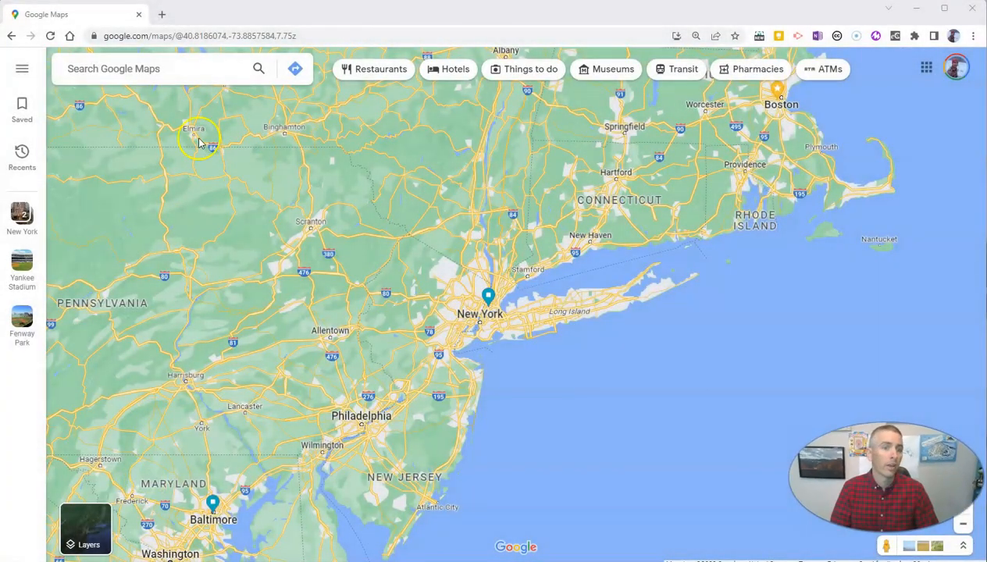
# Step: Search Google Maps for Carnegie Hall, 7th Avenue
pyautogui.click(156, 69)
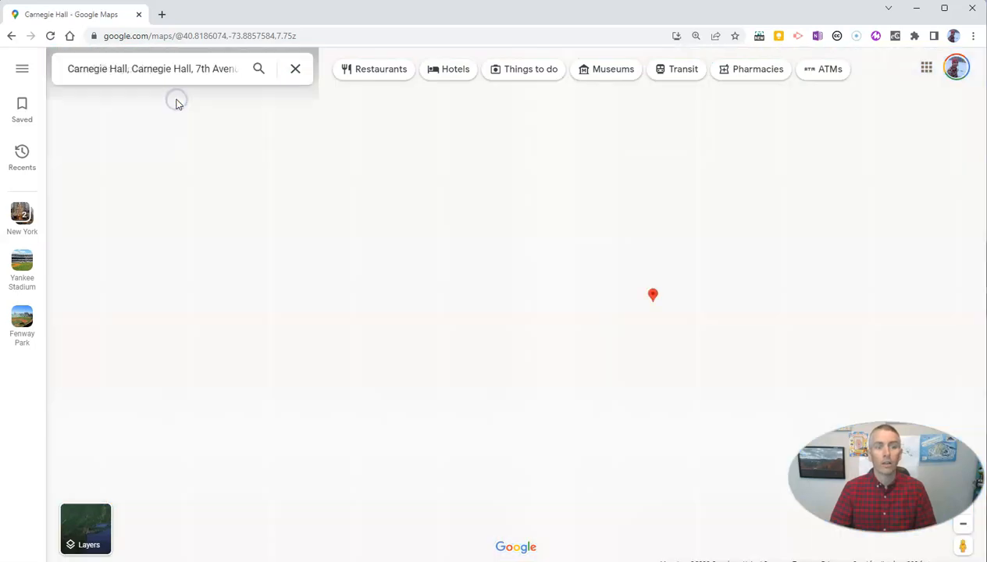
# Step: Open the Carnegie Hall result to show its rating, overview and Midtown pin
pyautogui.click(258, 69)
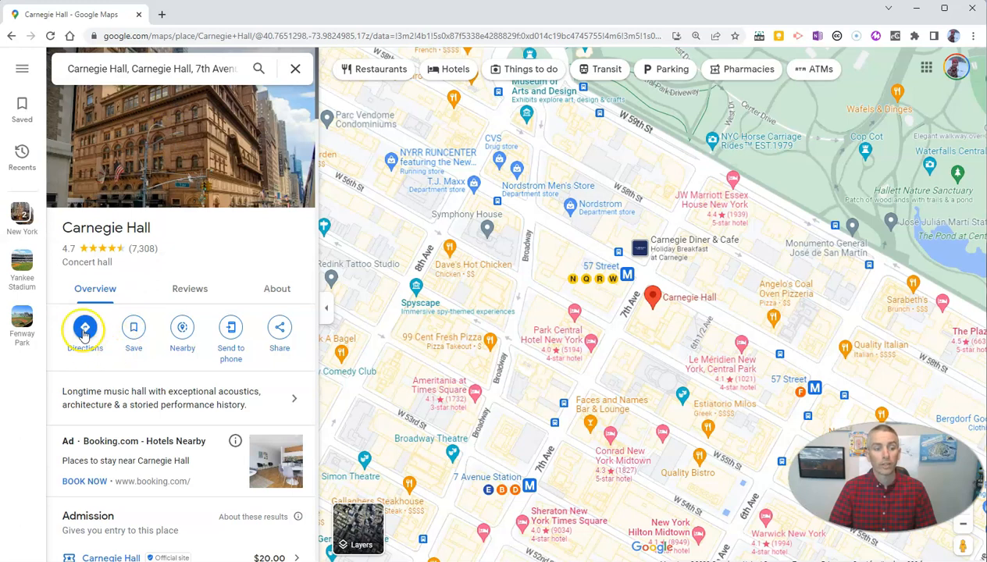
# Step: Show detailed walking directions from Rockefeller Center via 6th Ave, 14 min
pyautogui.click(85, 328)
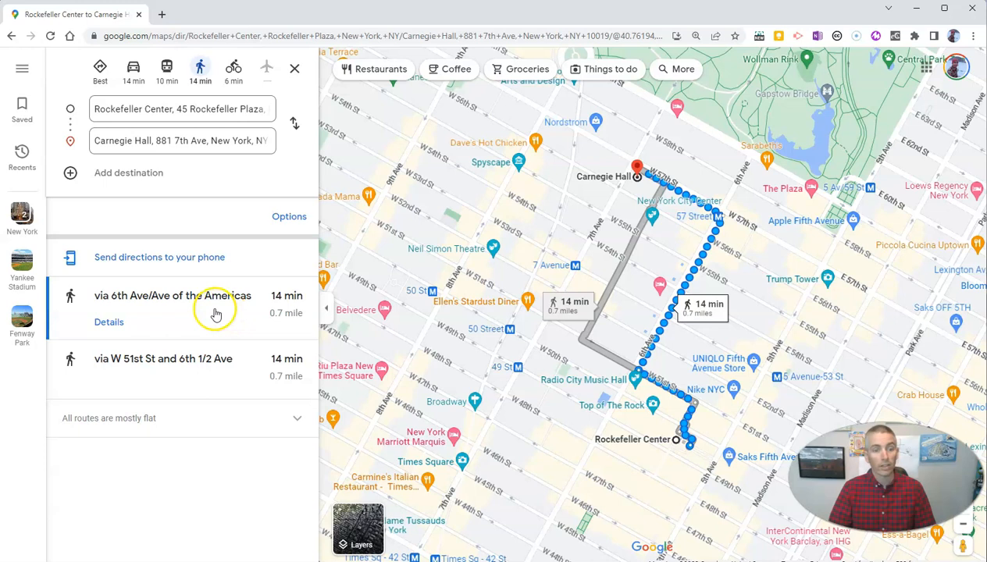
pyautogui.click(109, 322)
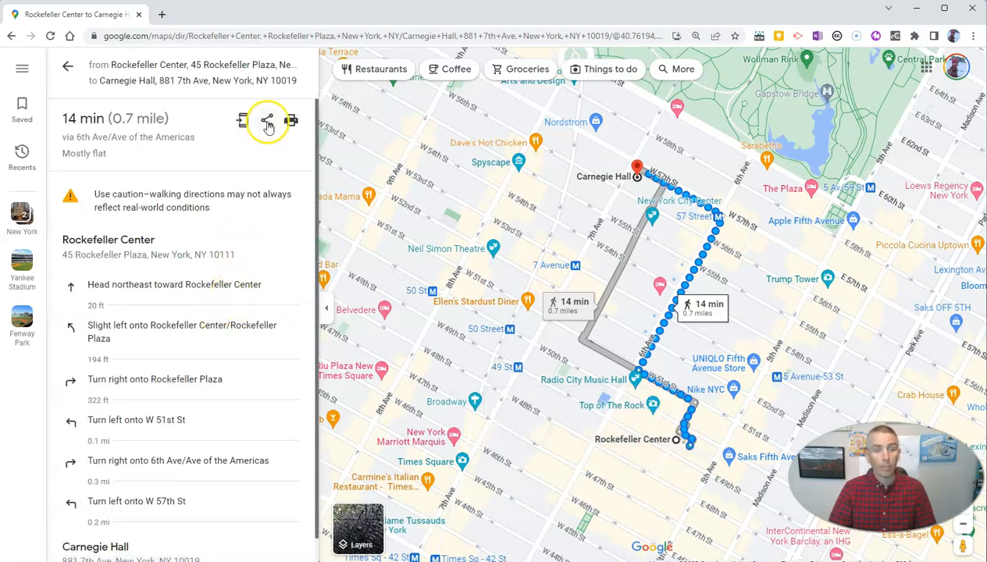
# Step: Open the Share dialog for the walking route and copy its link
pyautogui.click(268, 121)
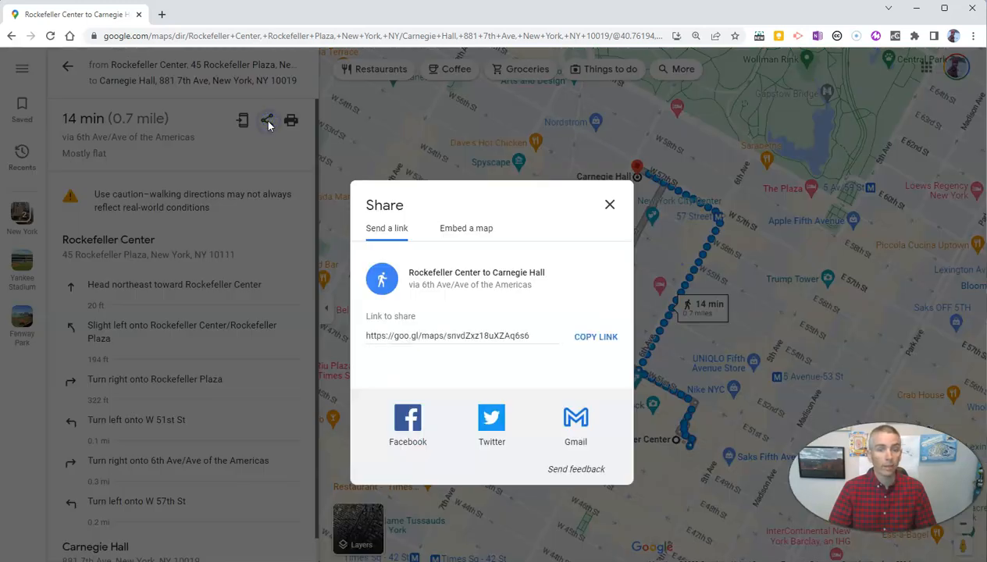
pyautogui.click(596, 336)
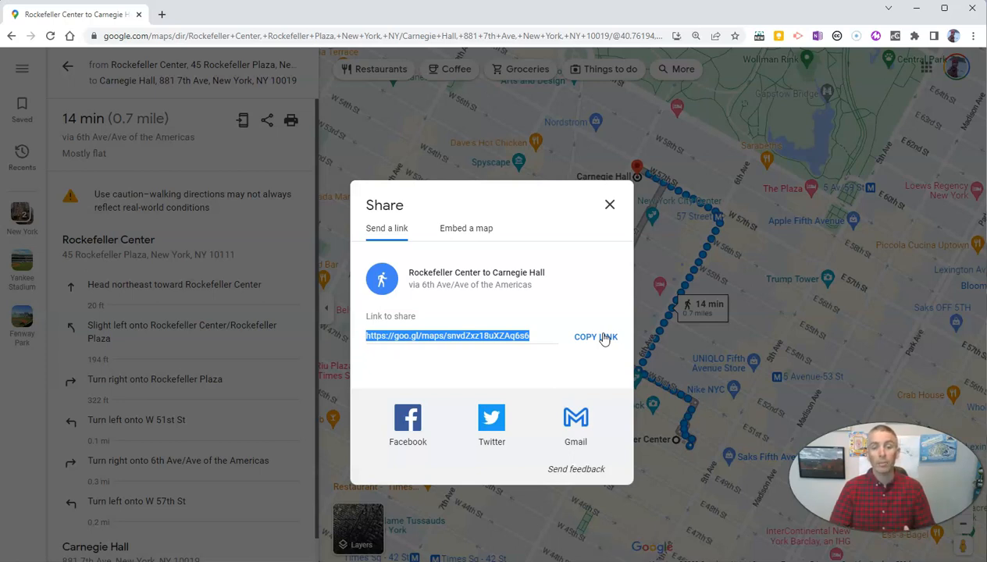
pyautogui.moveTo(575, 418)
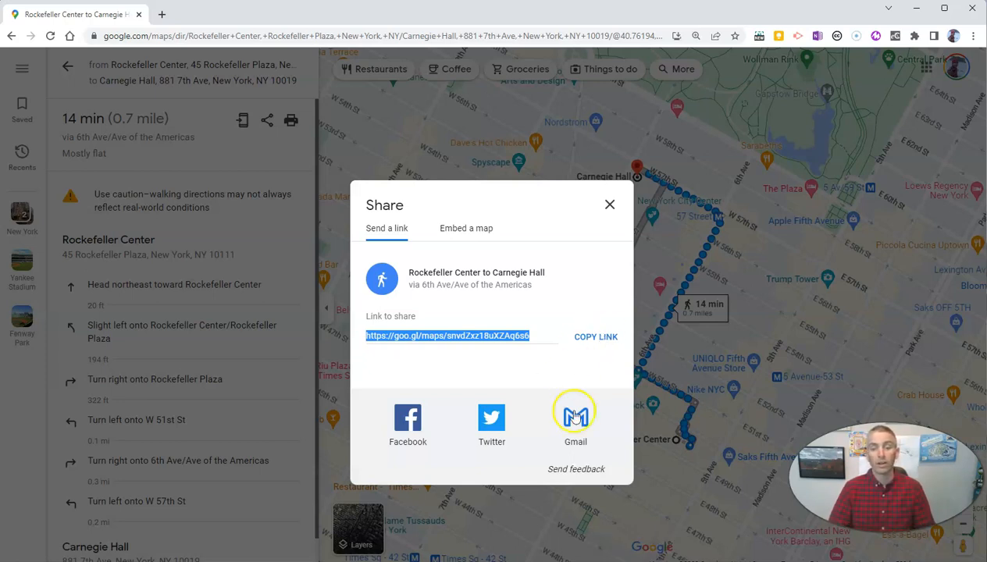